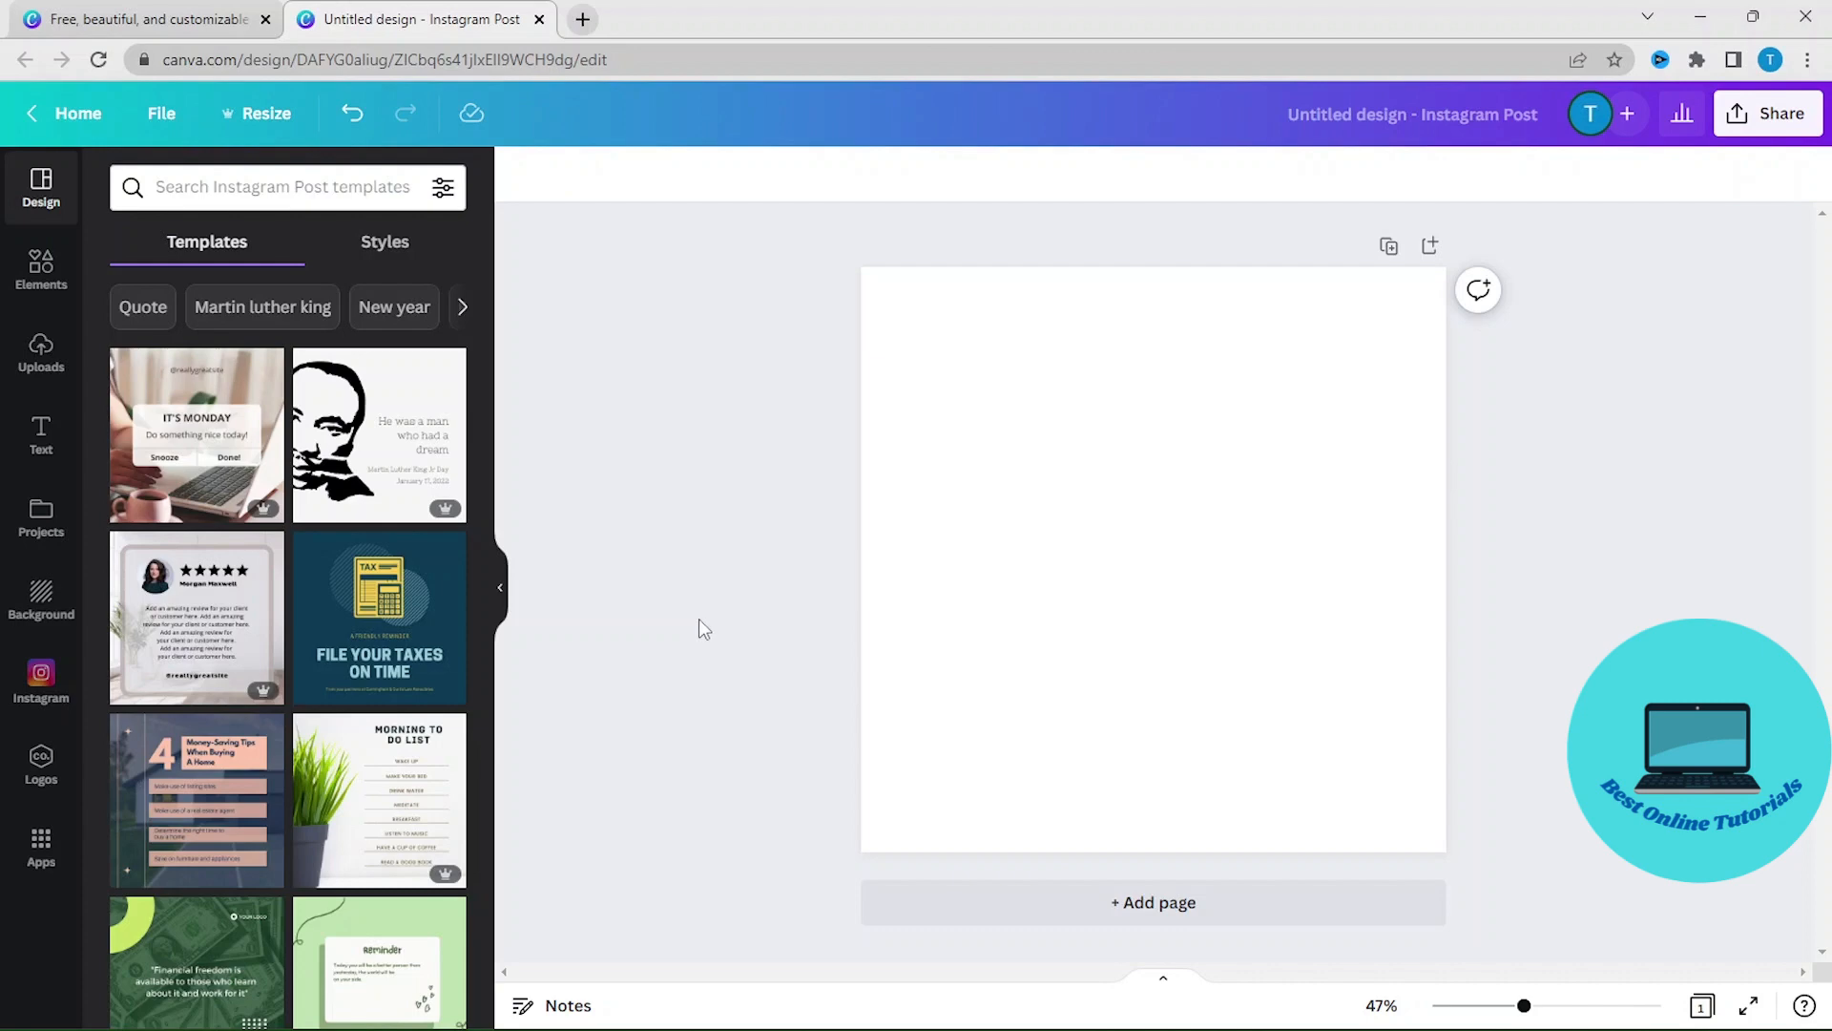
- Show the Elements library of shapes, graphics and photos beside the blank post
{"action": "left_click", "coordinate": [40, 270]}
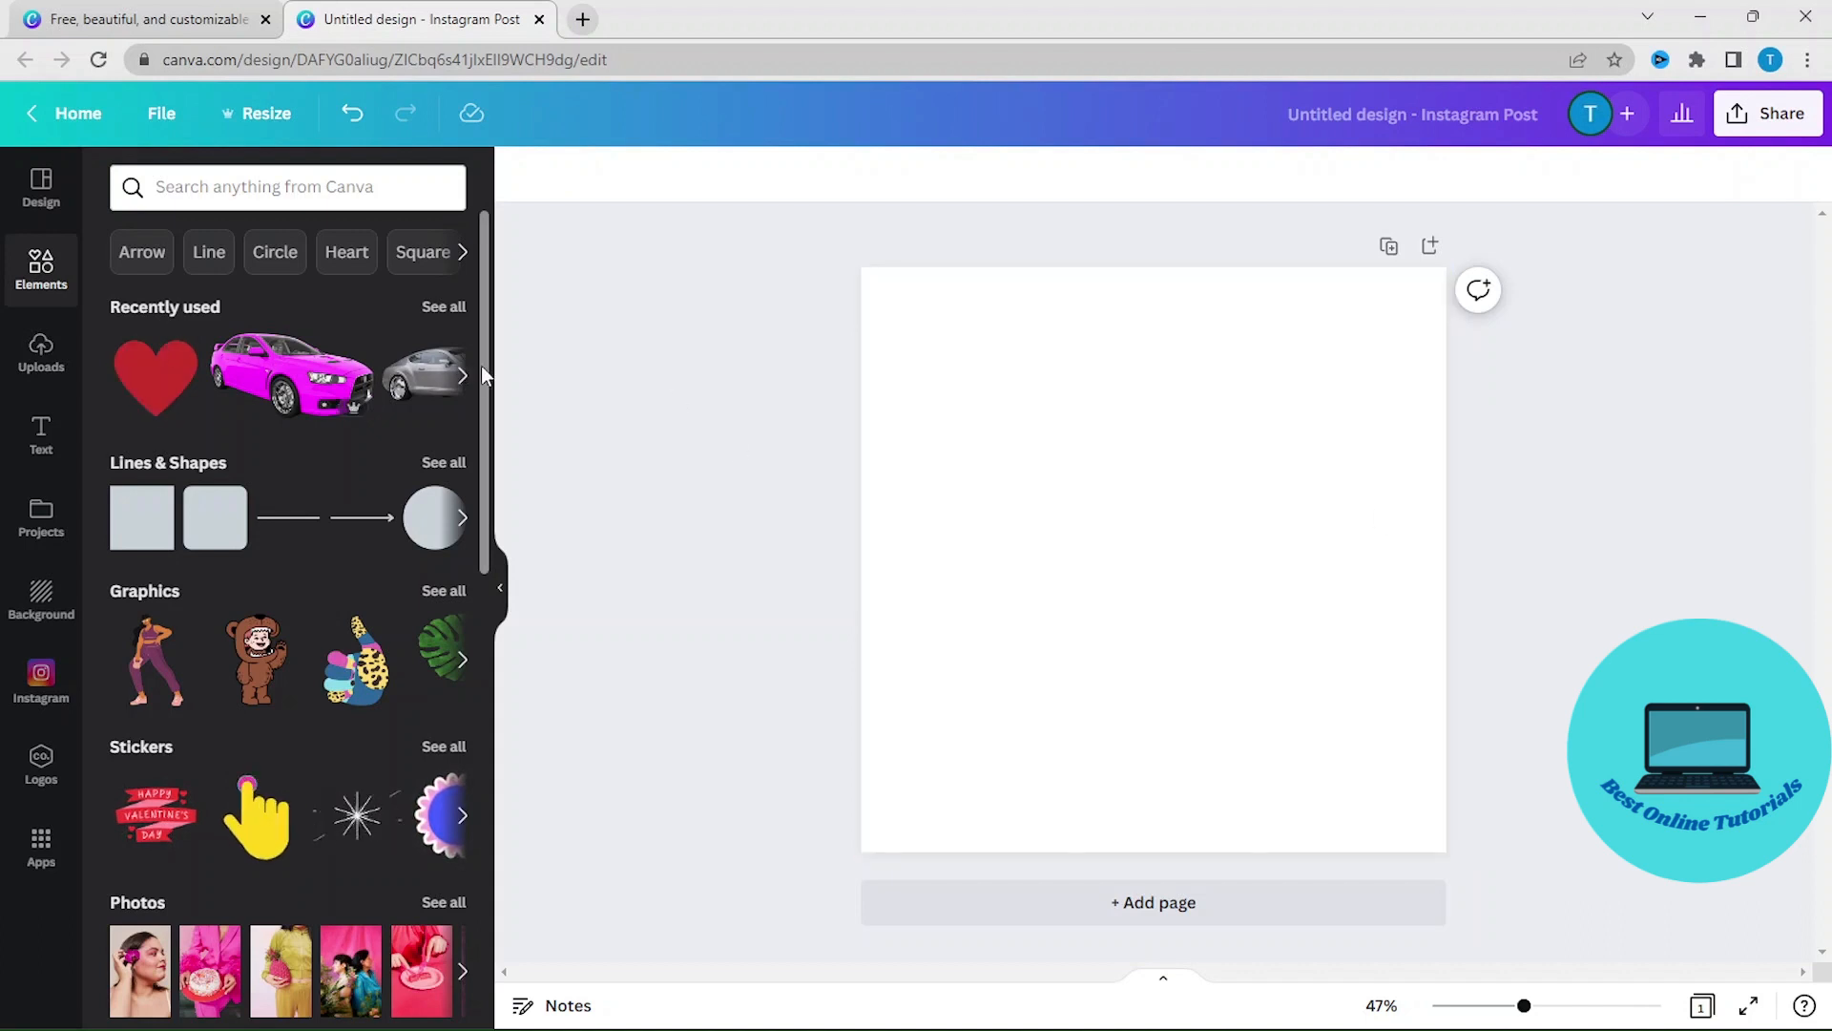
- Add the recently used red heart graphic to the Instagram post
{"action": "left_click", "coordinate": [156, 376]}
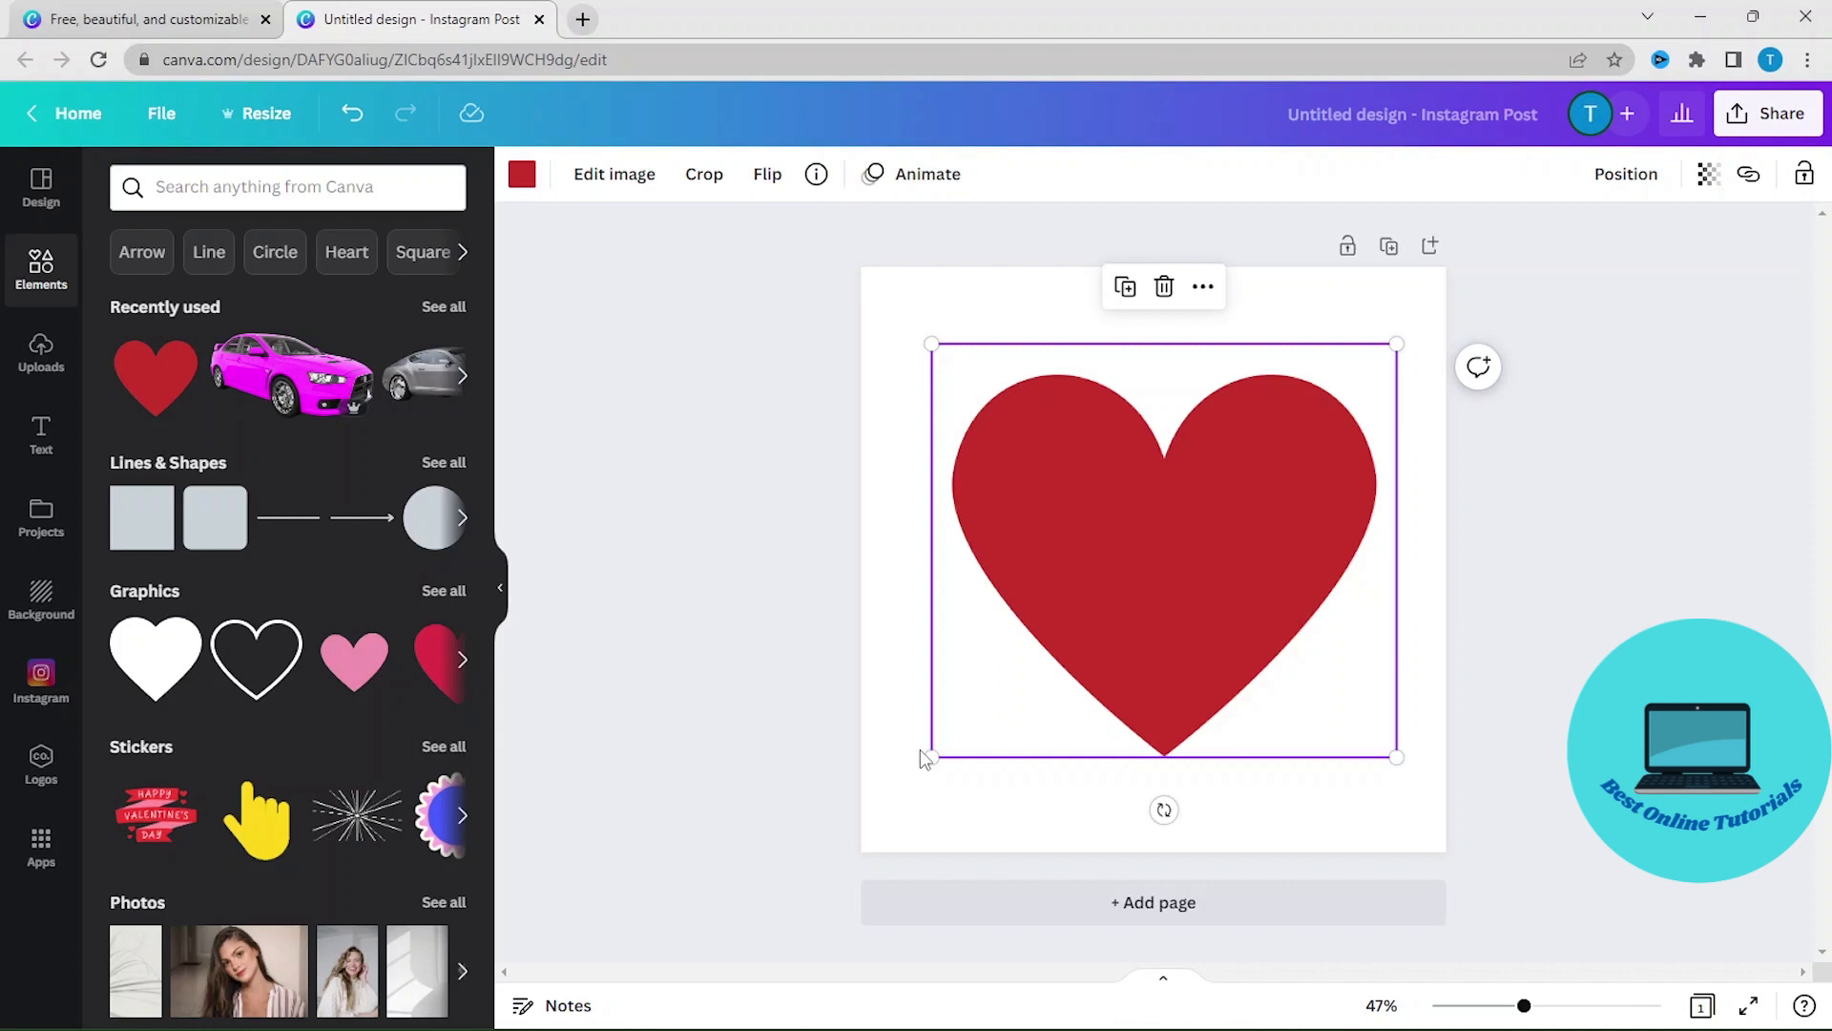
{"action": "mouse_move", "coordinate": [1230, 835]}
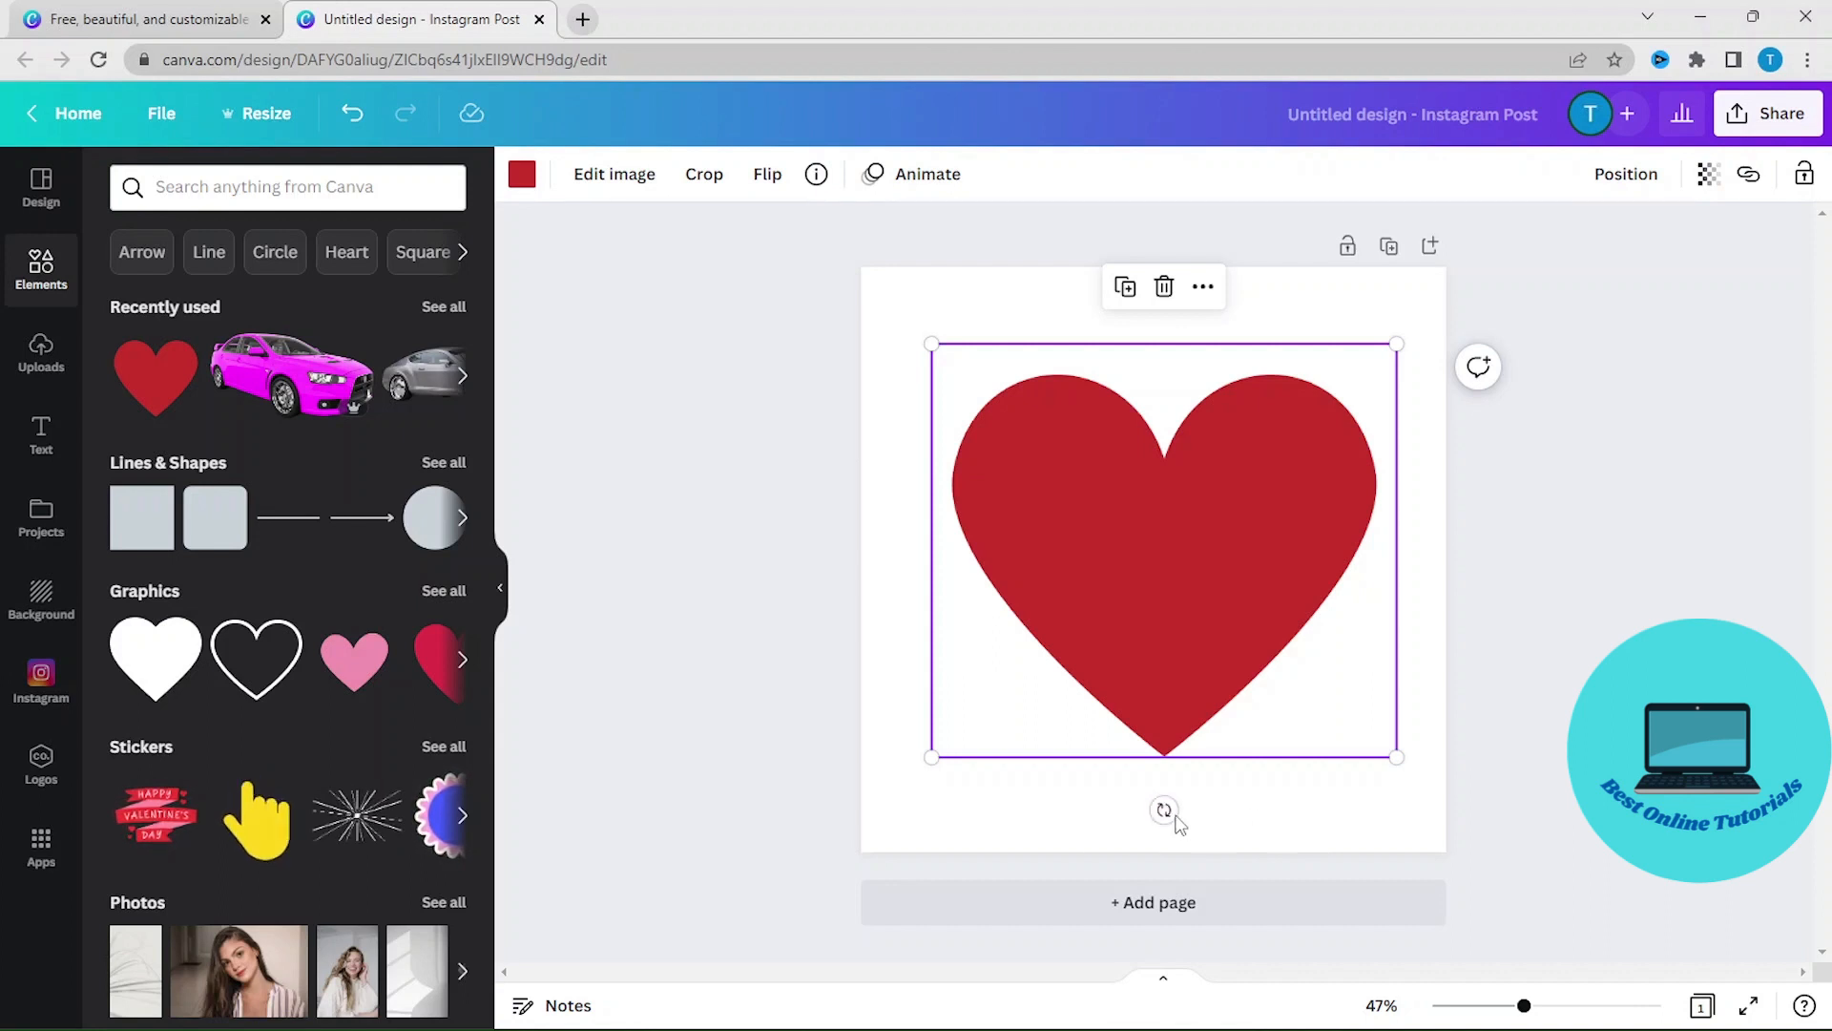
- Rotate the heart to about 77°, 138°, upside down, -75°, then back upright
{"action": "left_click", "coordinate": [1162, 810]}
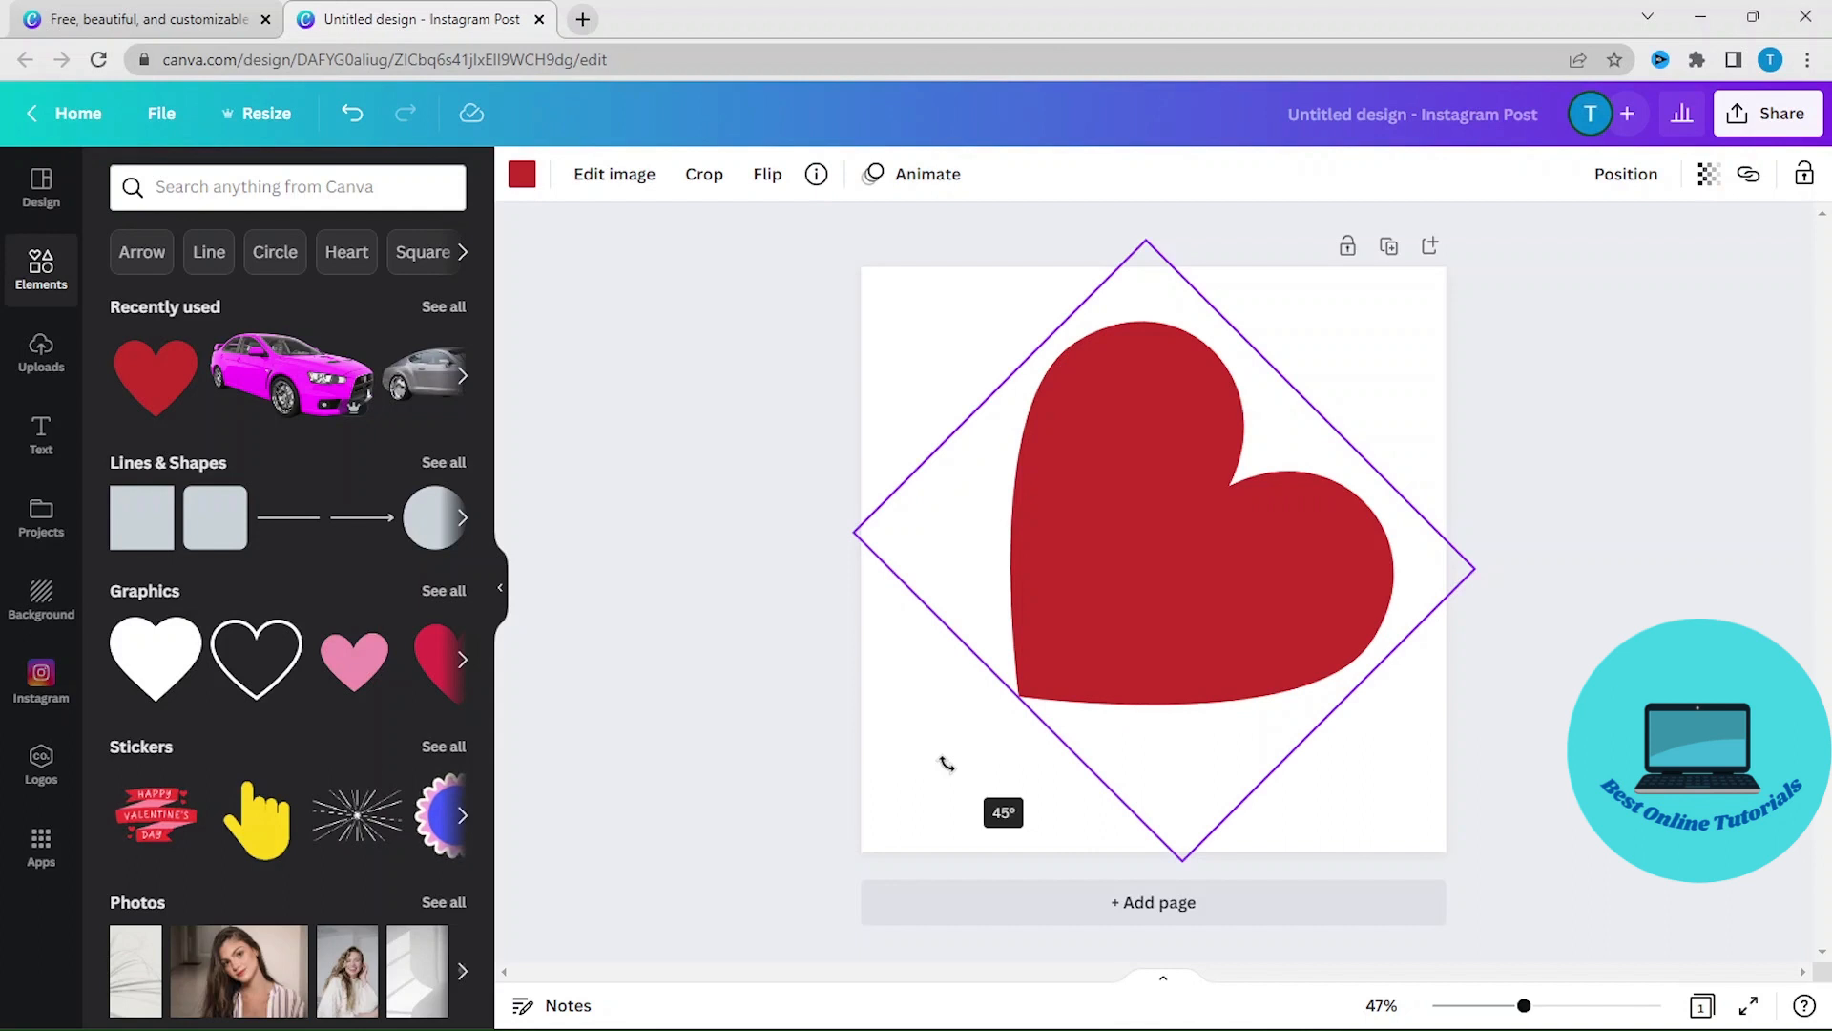
{"action": "left_click_drag", "start_coordinate": [947, 760], "coordinate": [941, 757]}
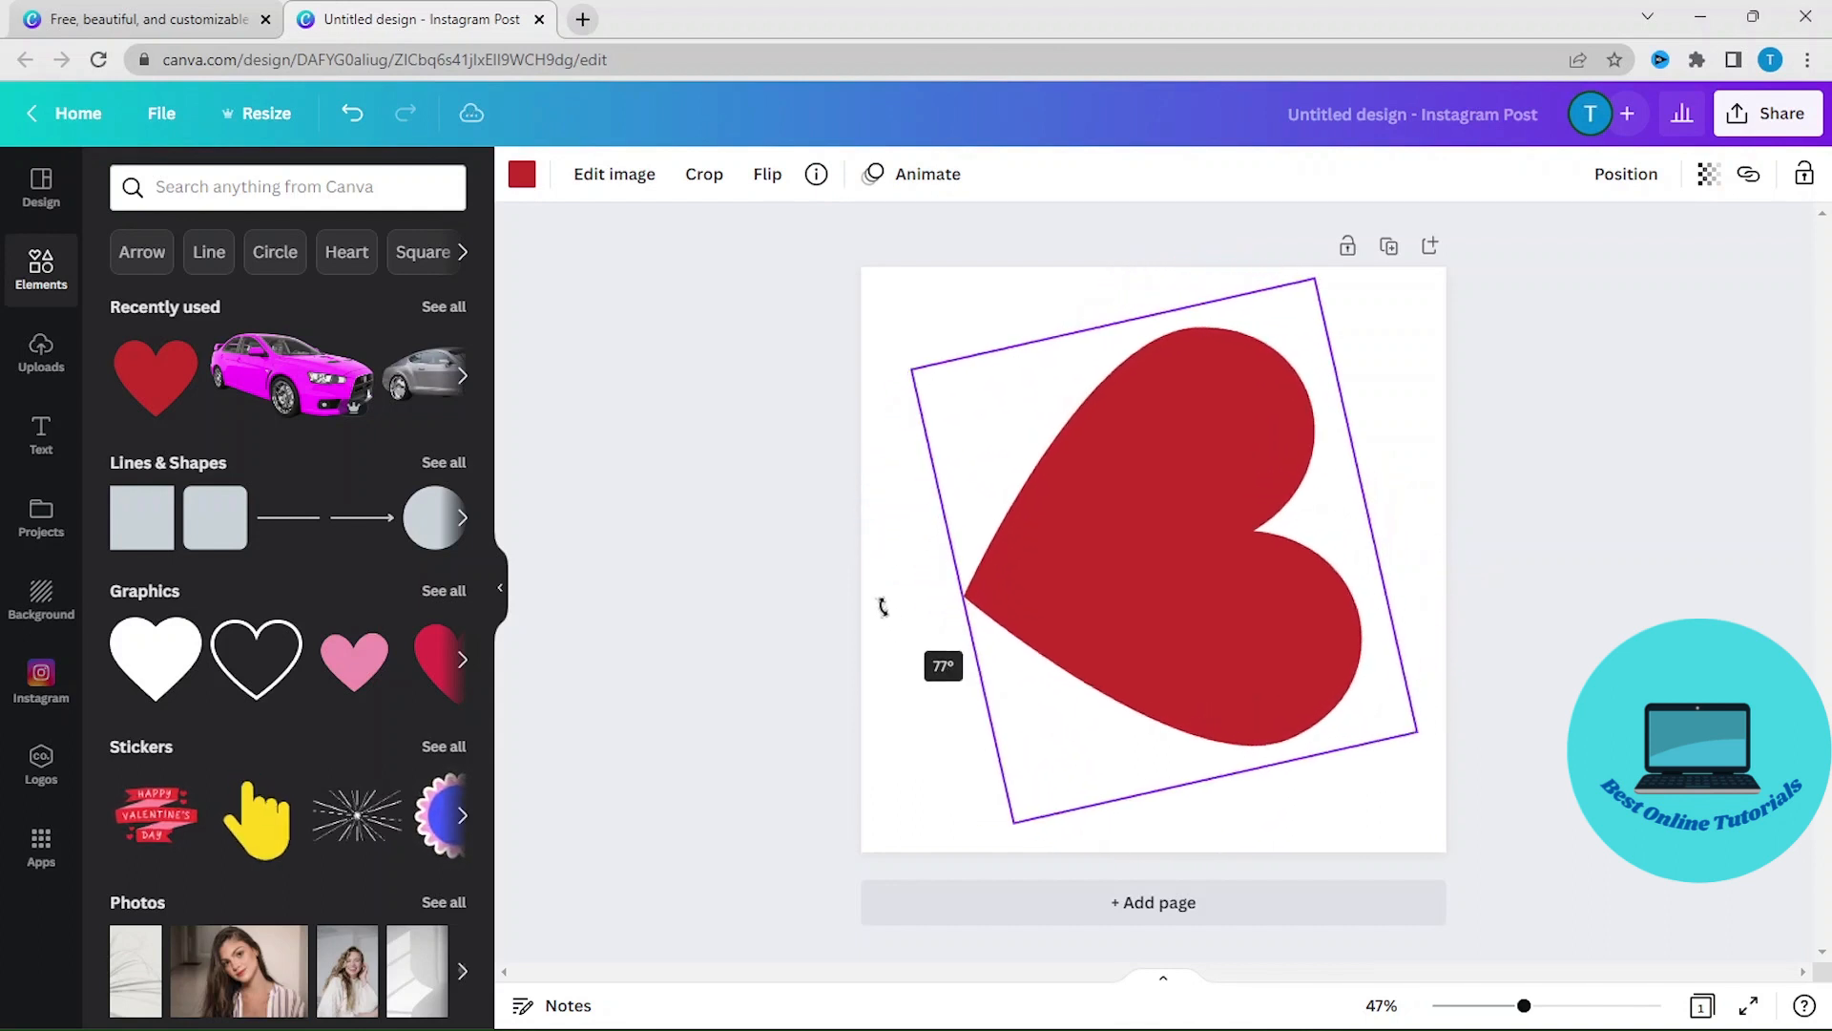
{"action": "left_click_drag", "start_coordinate": [882, 608], "coordinate": [874, 553]}
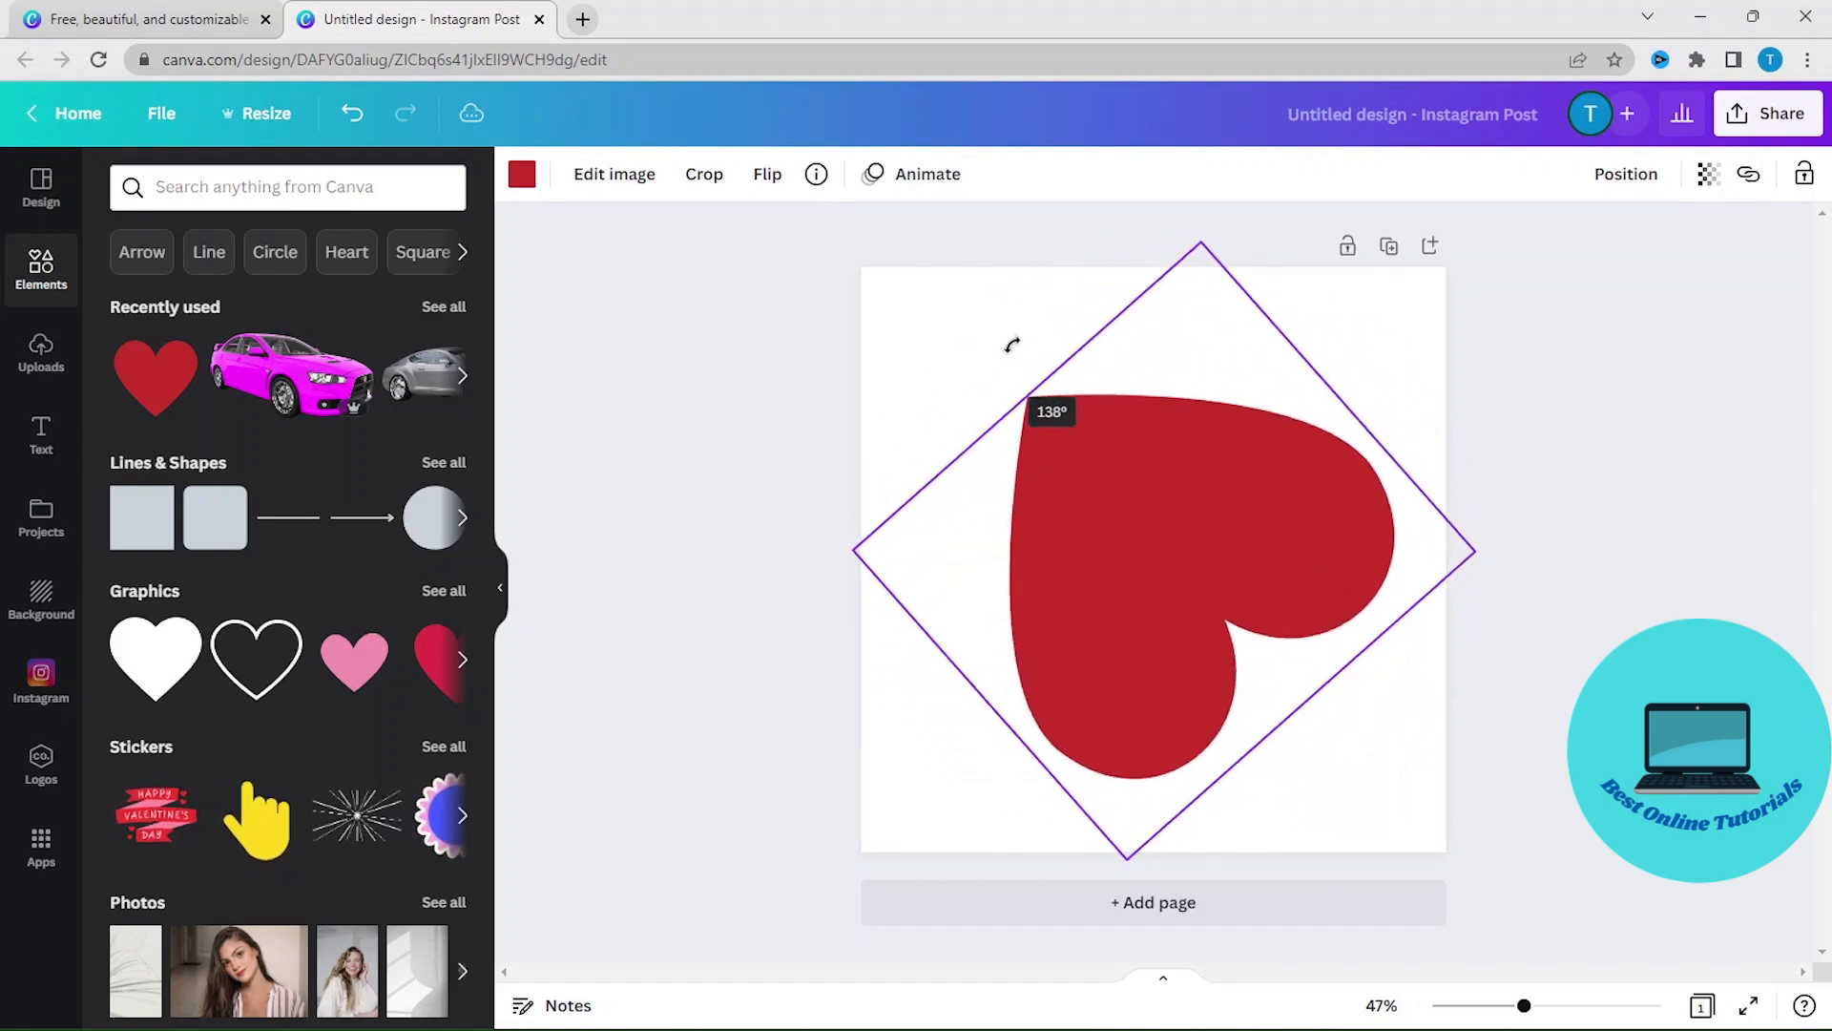
{"action": "left_click_drag", "start_coordinate": [1012, 344], "coordinate": [1168, 277]}
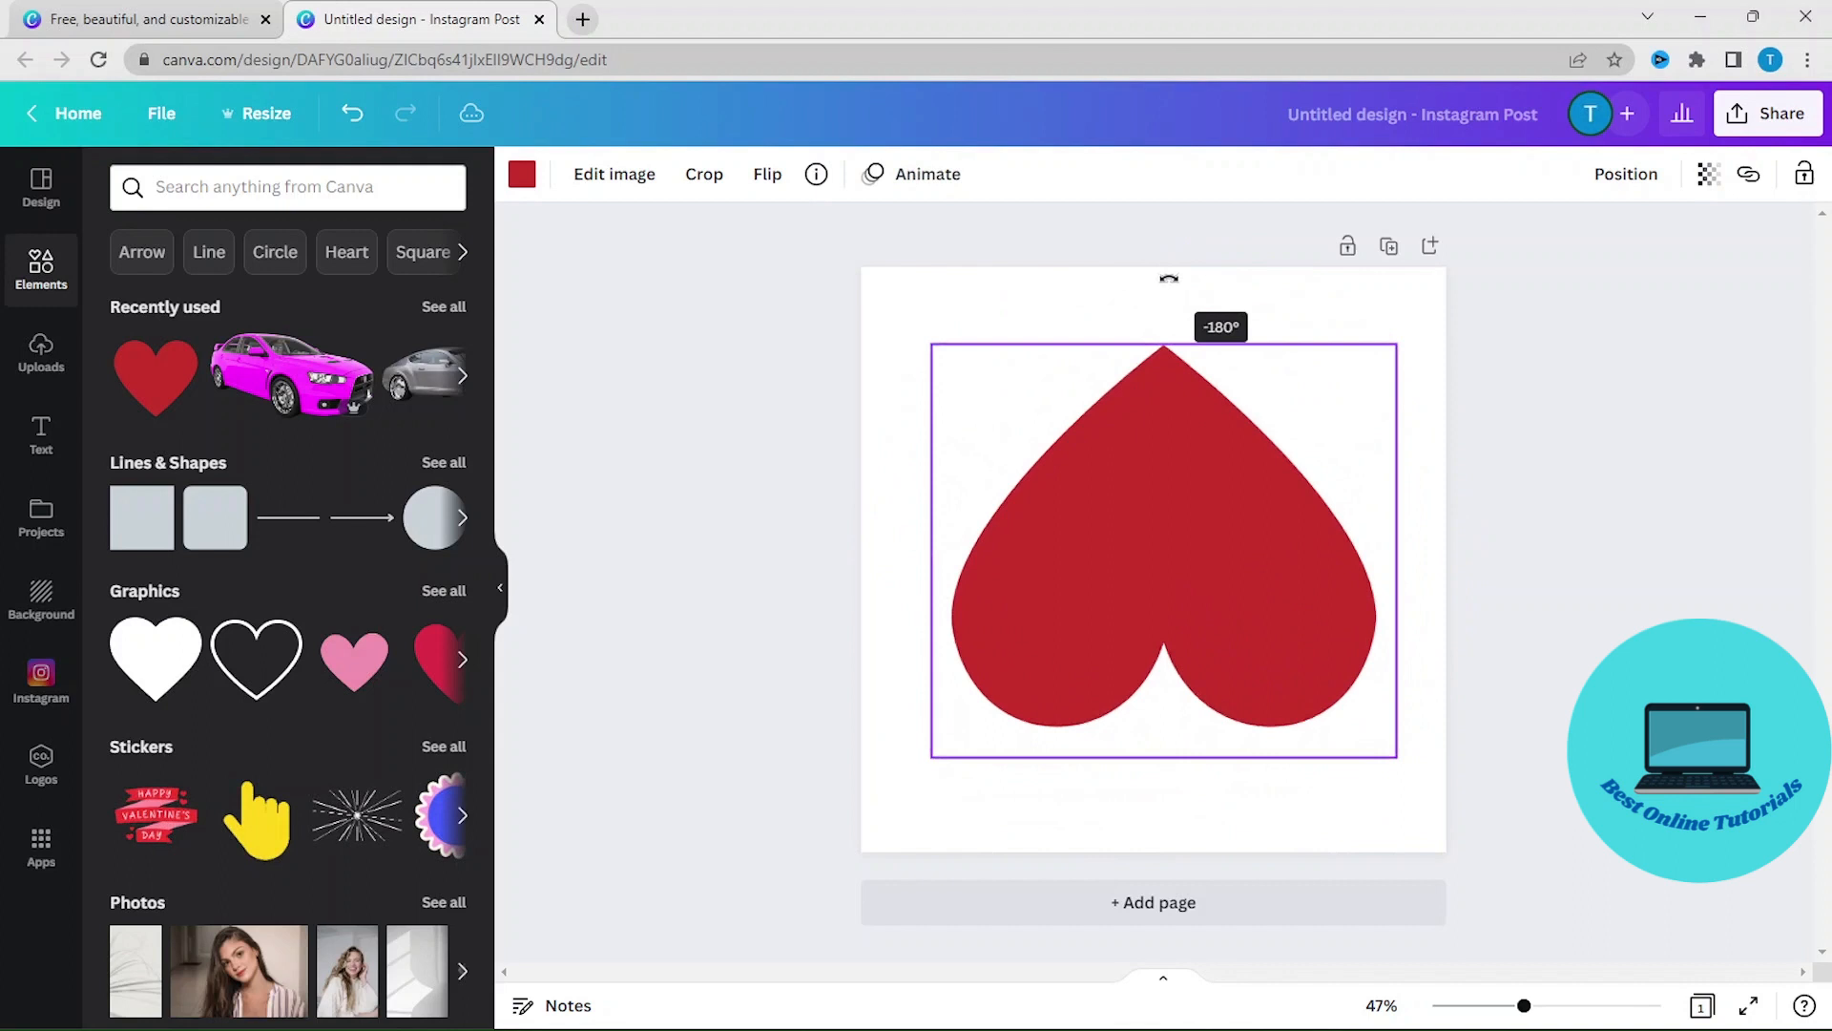
{"action": "left_click_drag", "start_coordinate": [1168, 278], "coordinate": [1237, 302]}
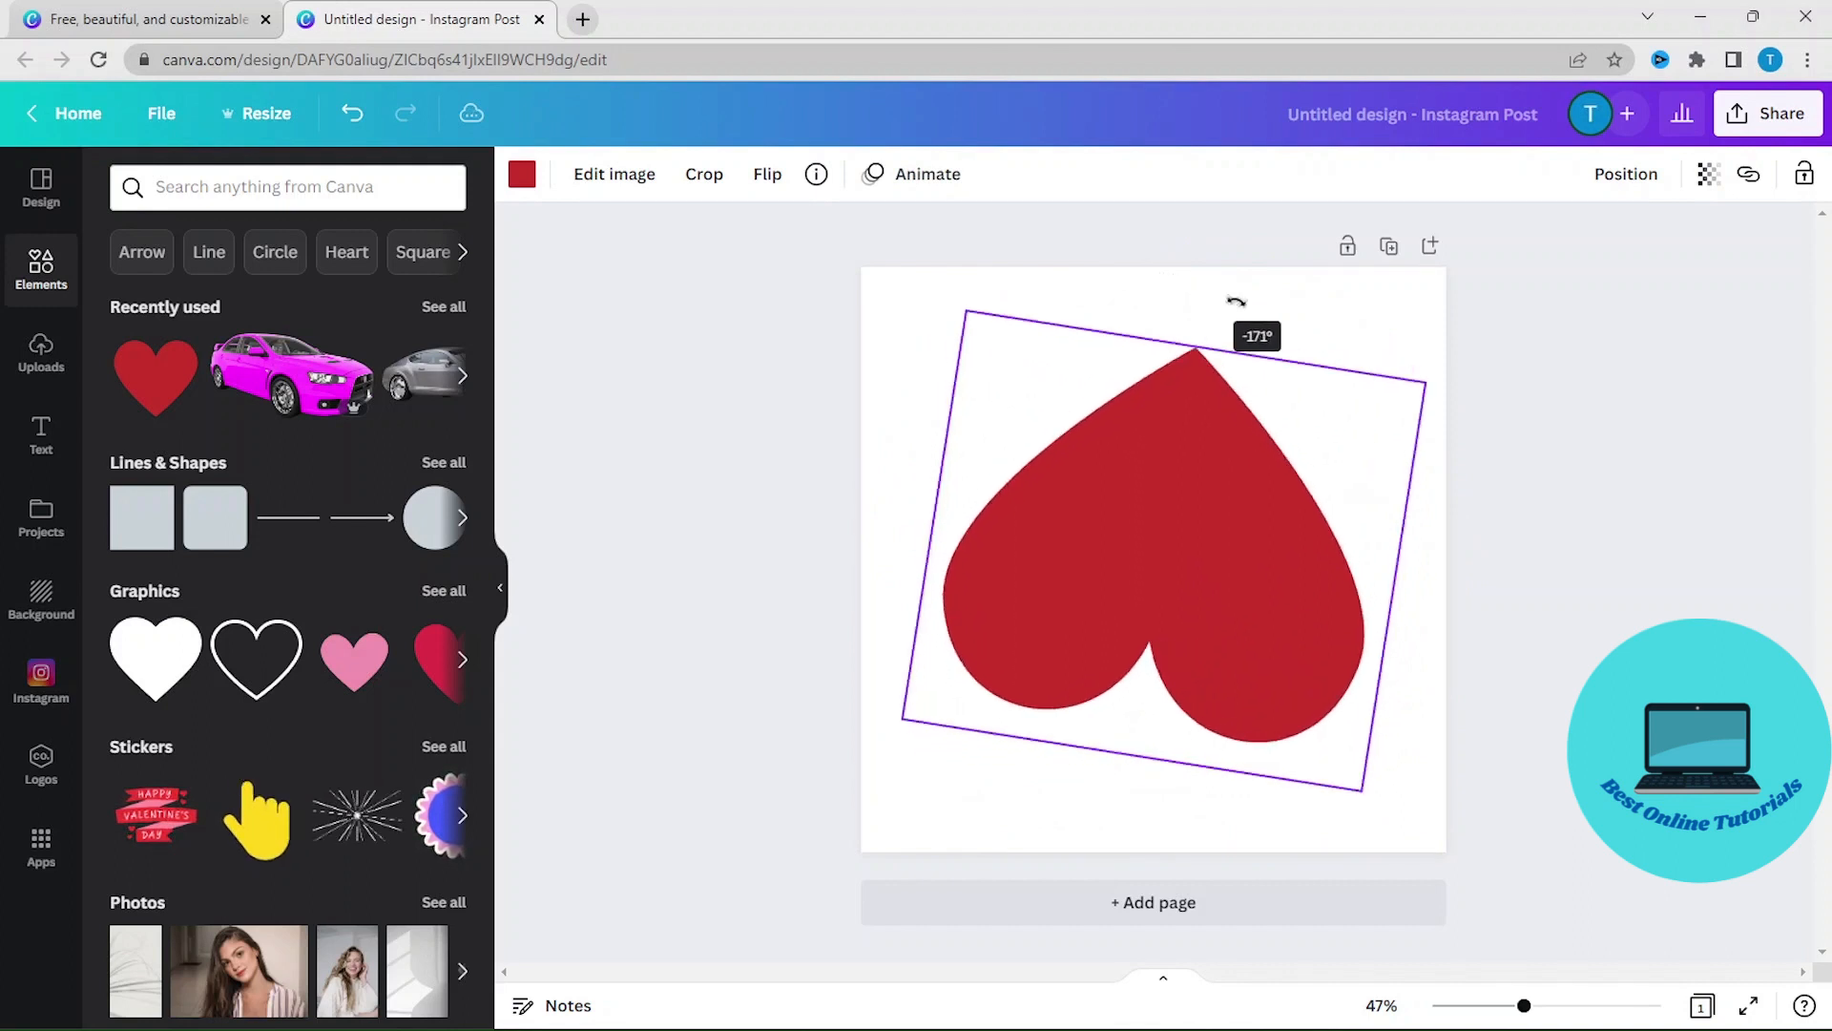
{"action": "left_click_drag", "start_coordinate": [1235, 301], "coordinate": [1432, 649]}
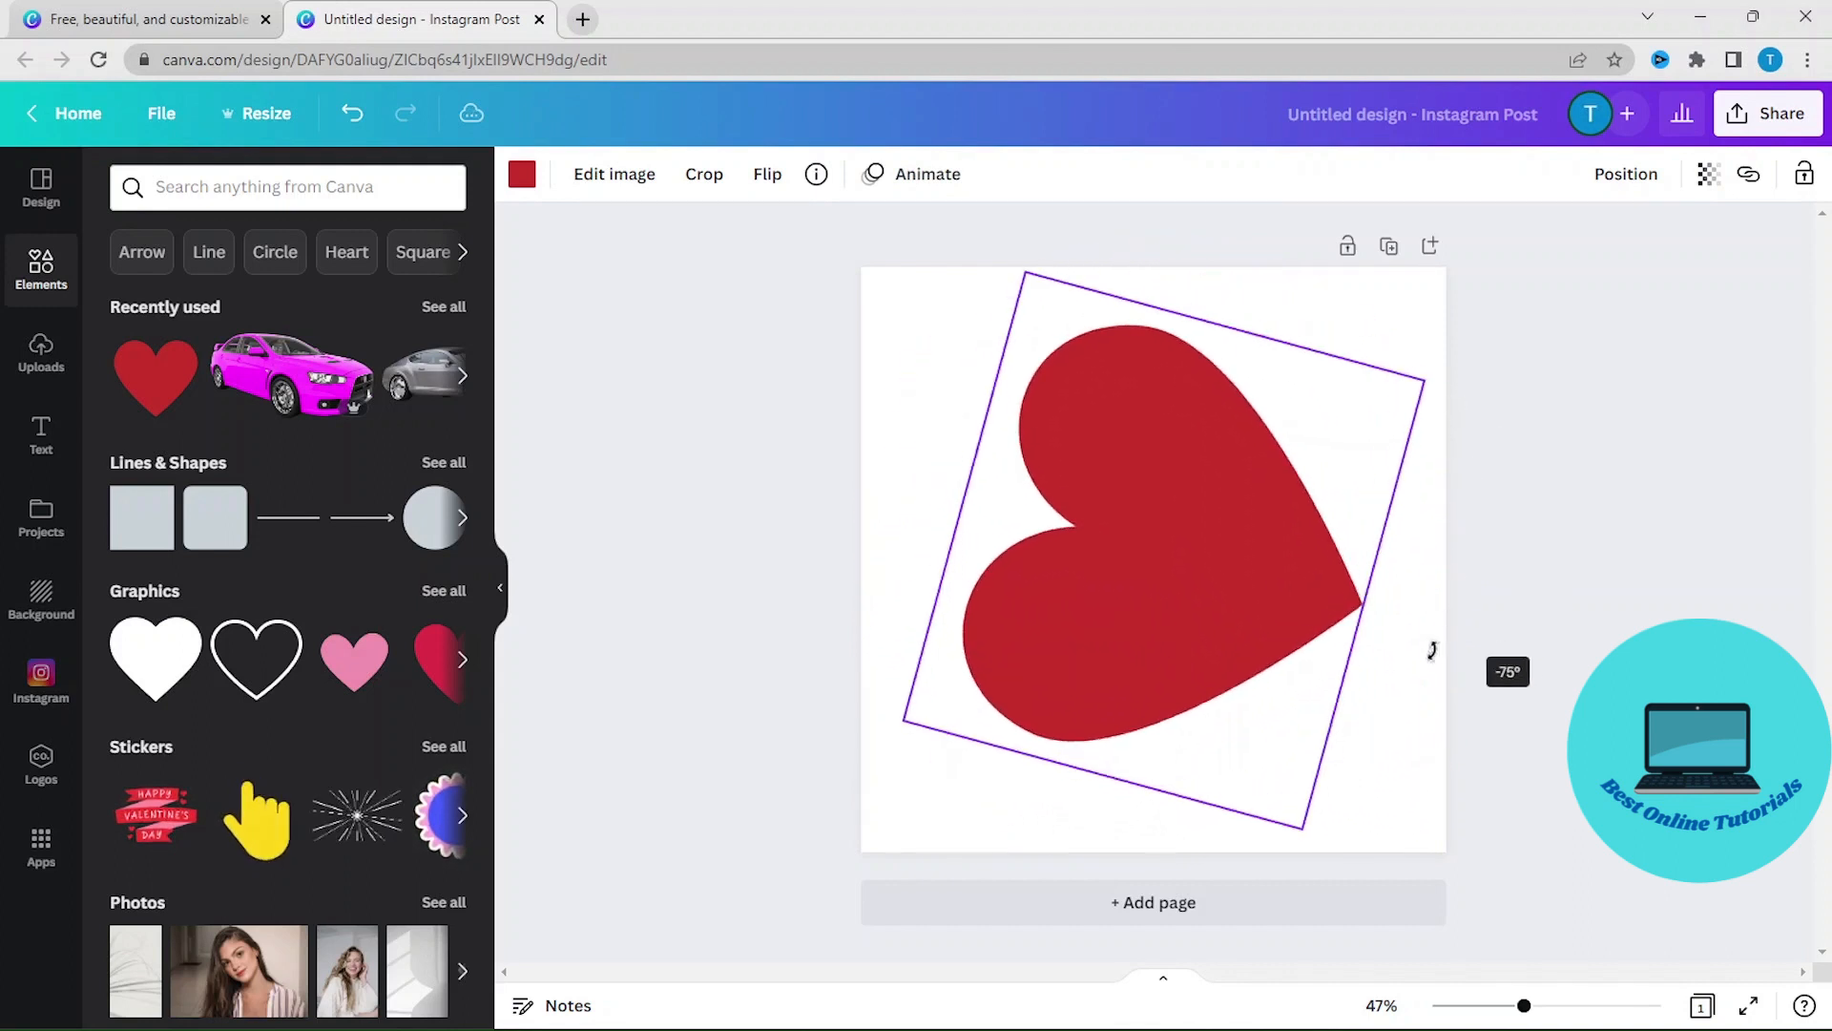
{"action": "left_click_drag", "start_coordinate": [1430, 649], "coordinate": [1208, 759]}
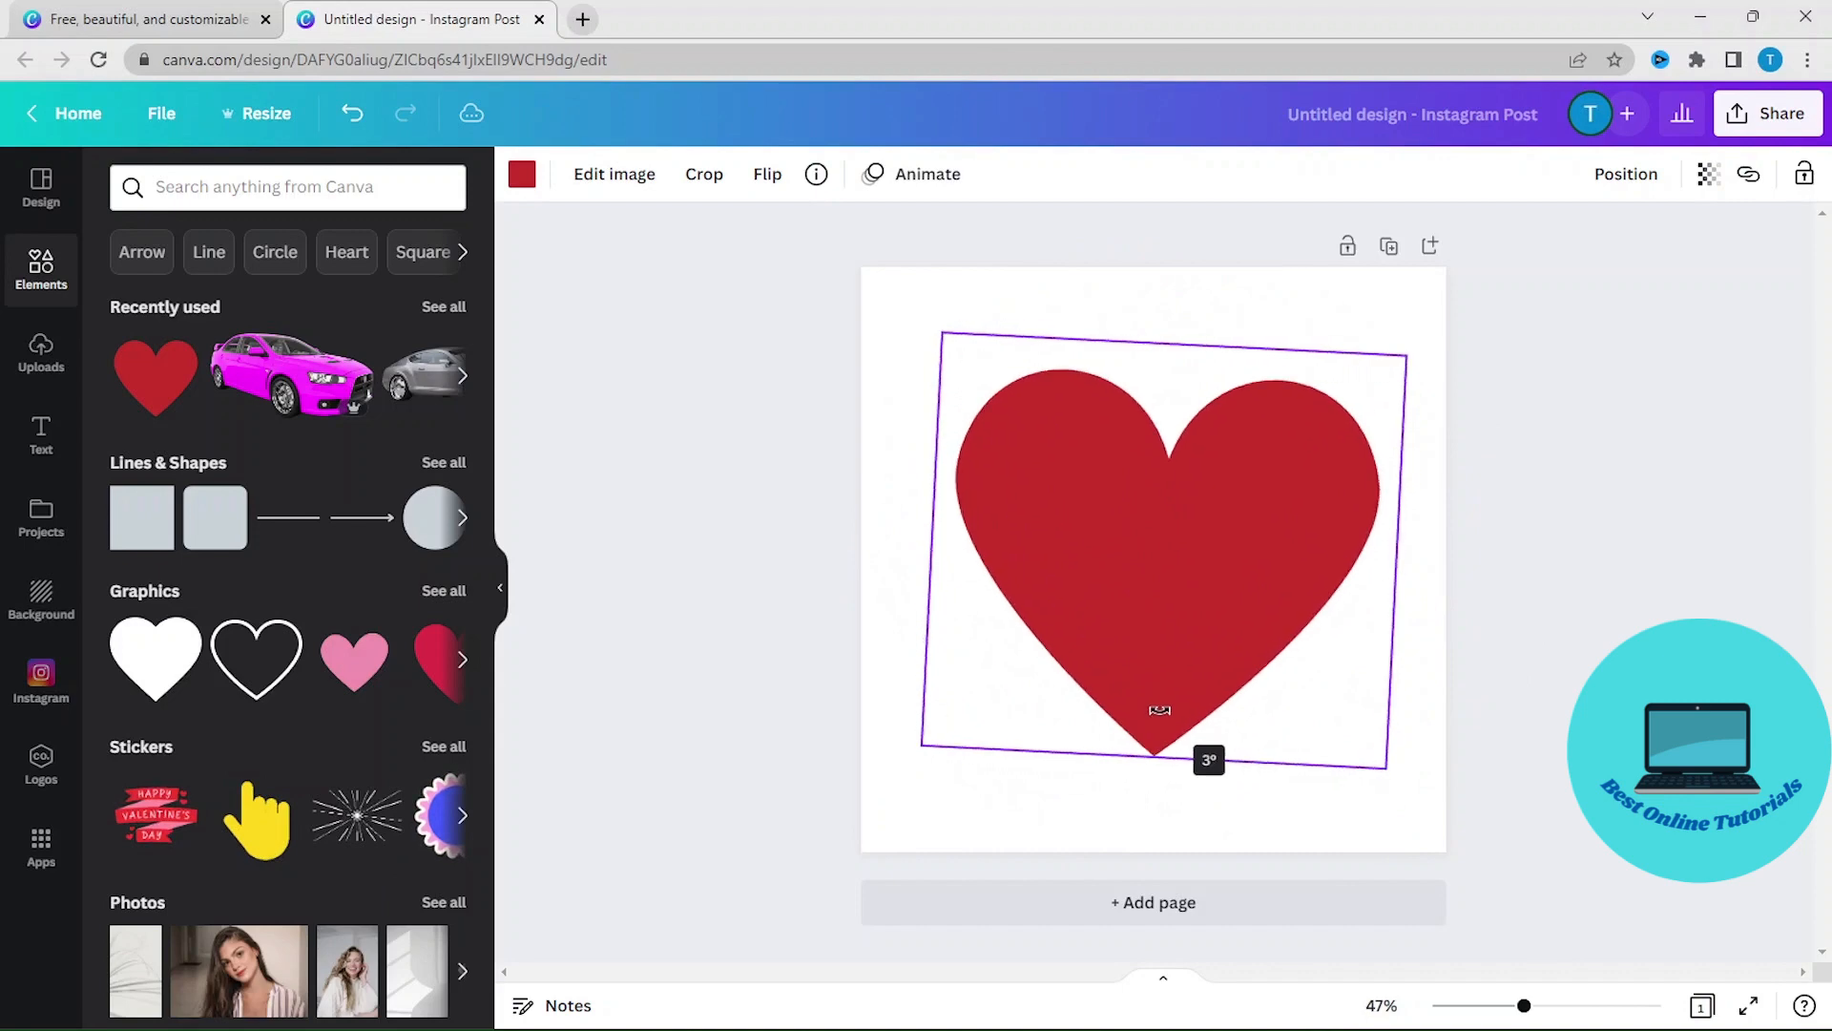
{"action": "left_click_drag", "start_coordinate": [1209, 760], "coordinate": [1219, 753]}
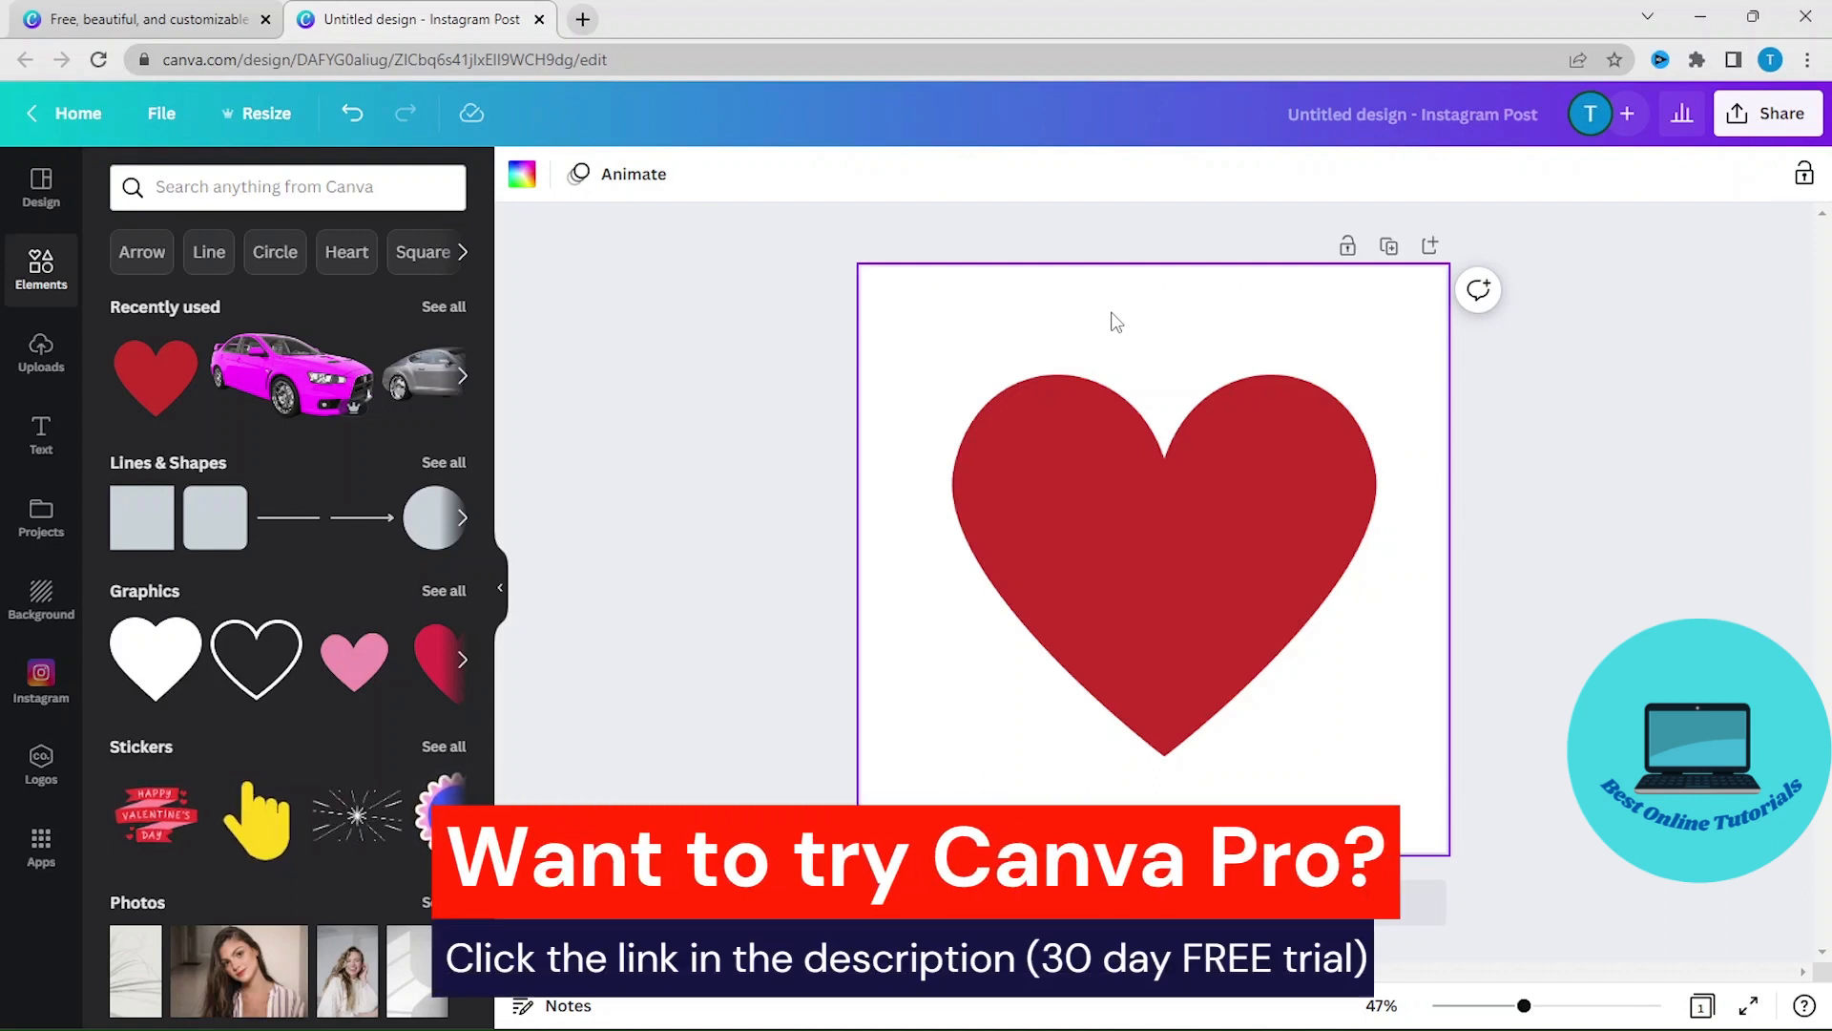
{"action": "mouse_move", "coordinate": [1365, 781]}
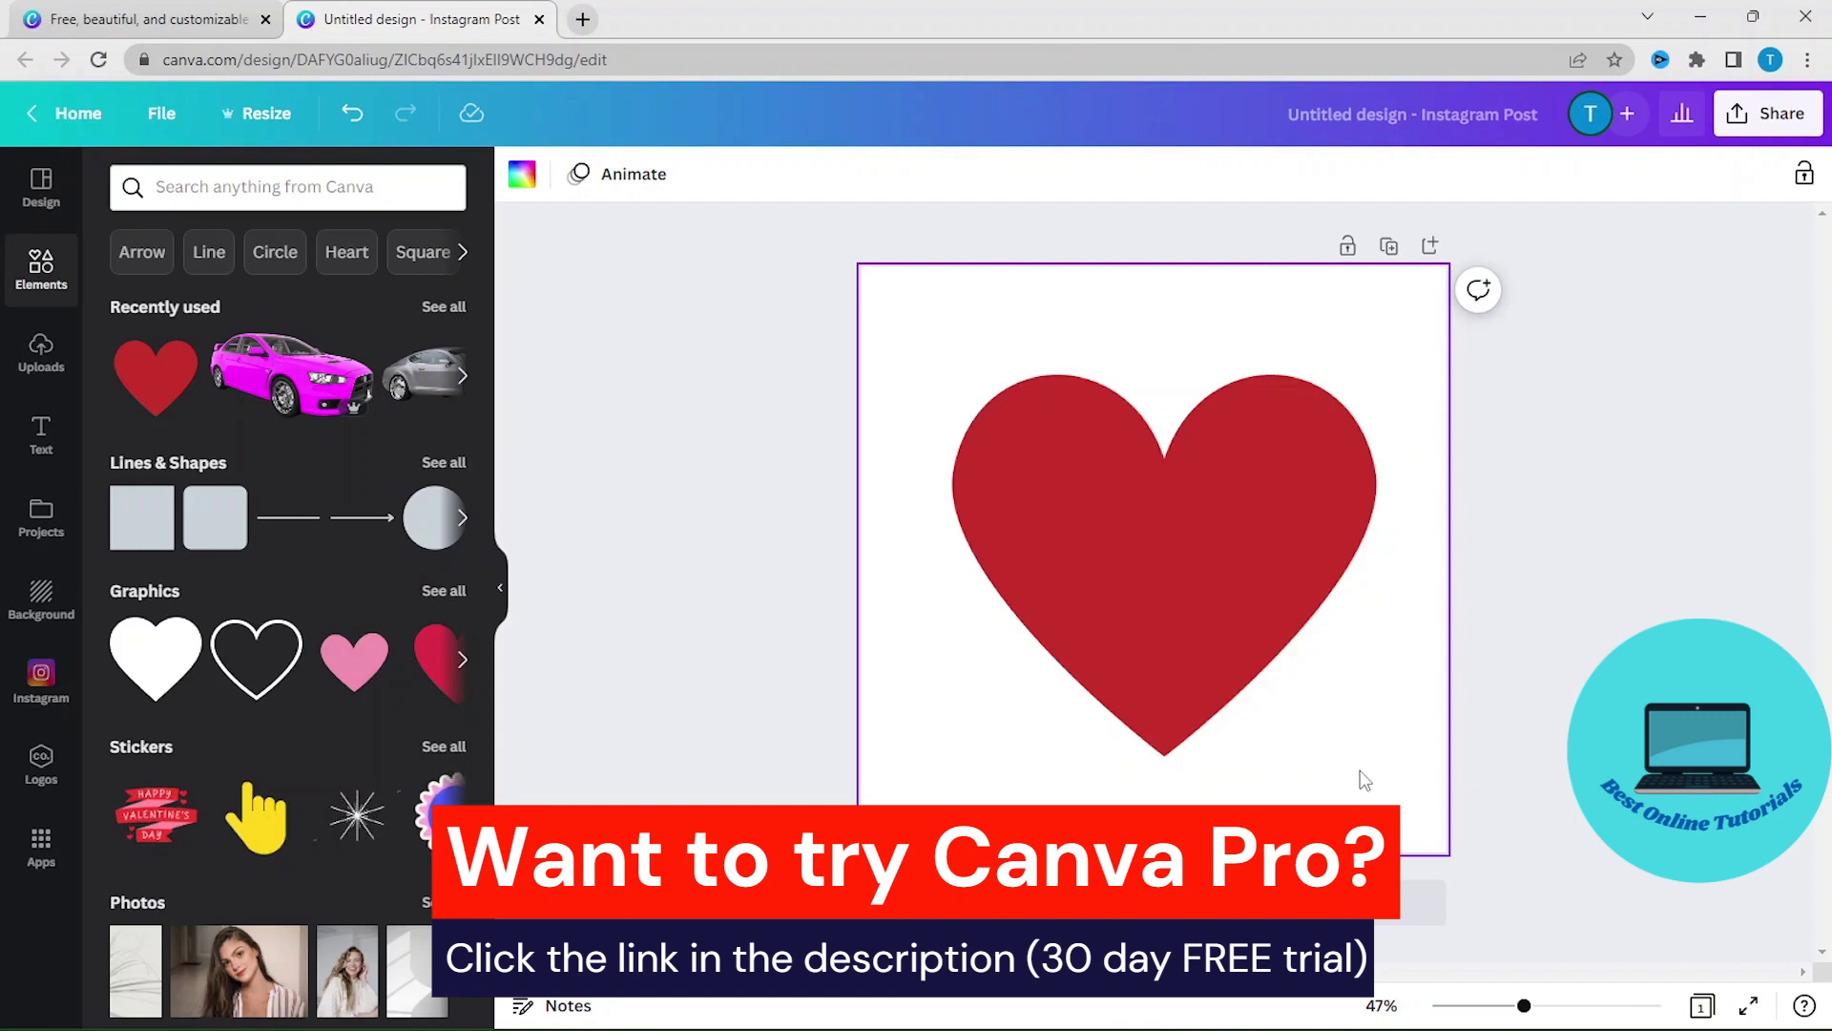